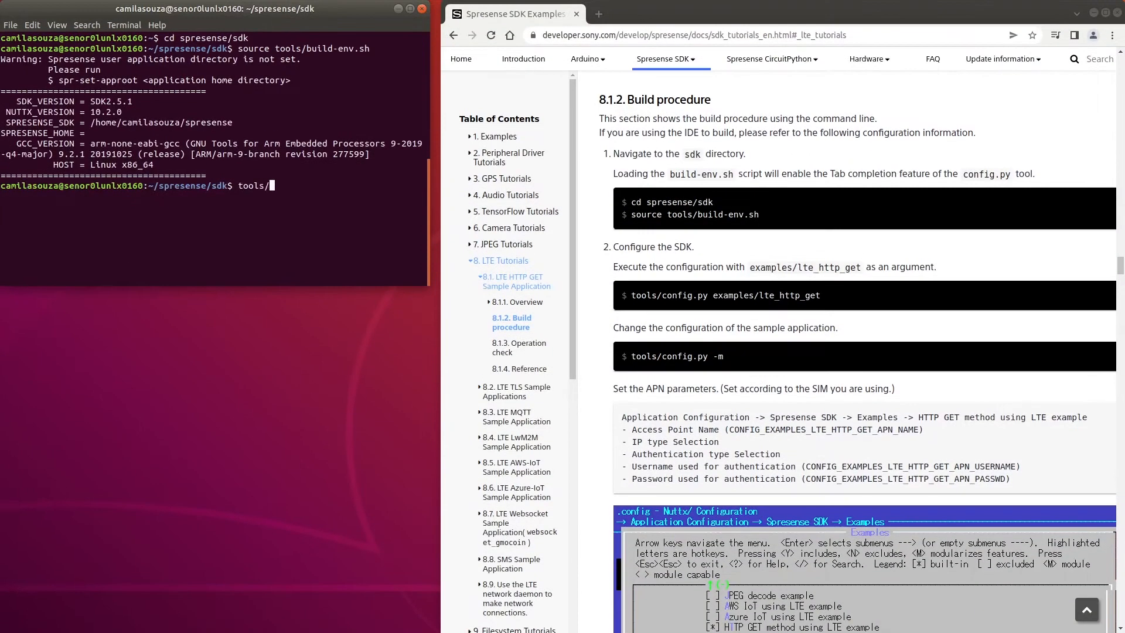
Begin entering the tools/config.py command in the sdk directory.
{"action": "type", "text": "config."}
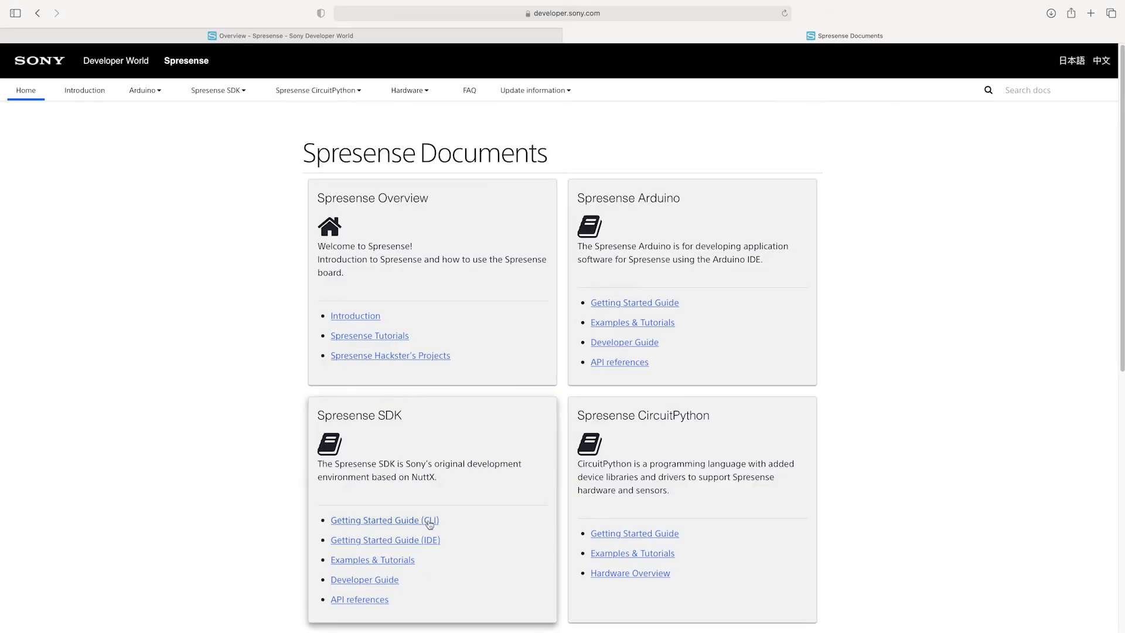
Navigate to Product specifications and scroll to the Confirmed LTE operator list.
{"action": "left_click", "coordinate": [385, 519]}
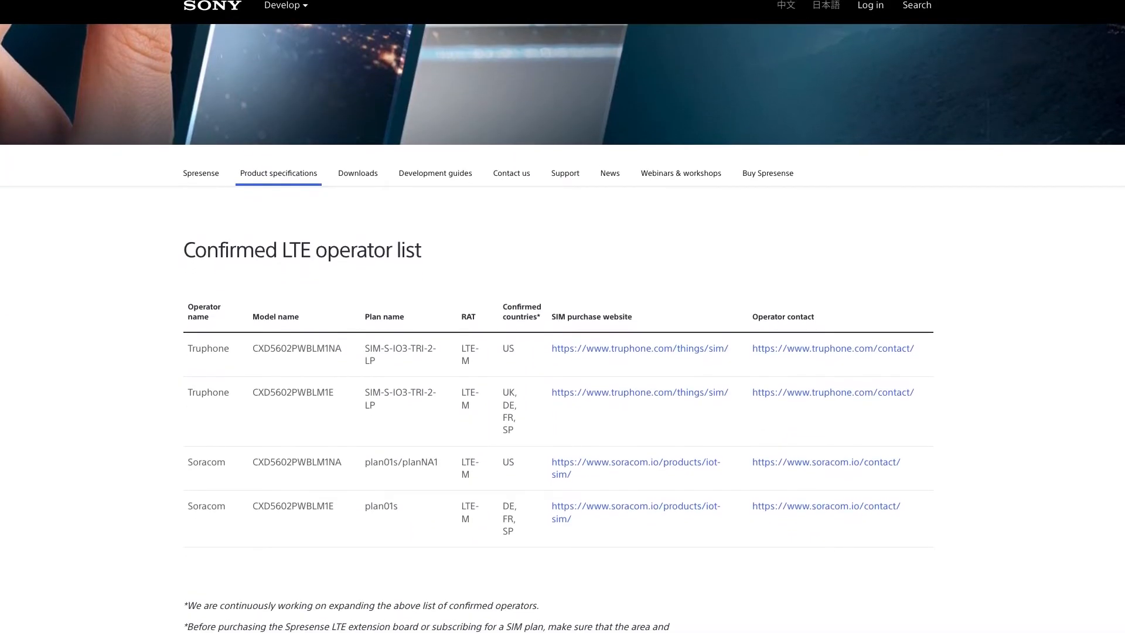
{"action": "scroll", "scroll_direction": "down", "scroll_amount": 3}
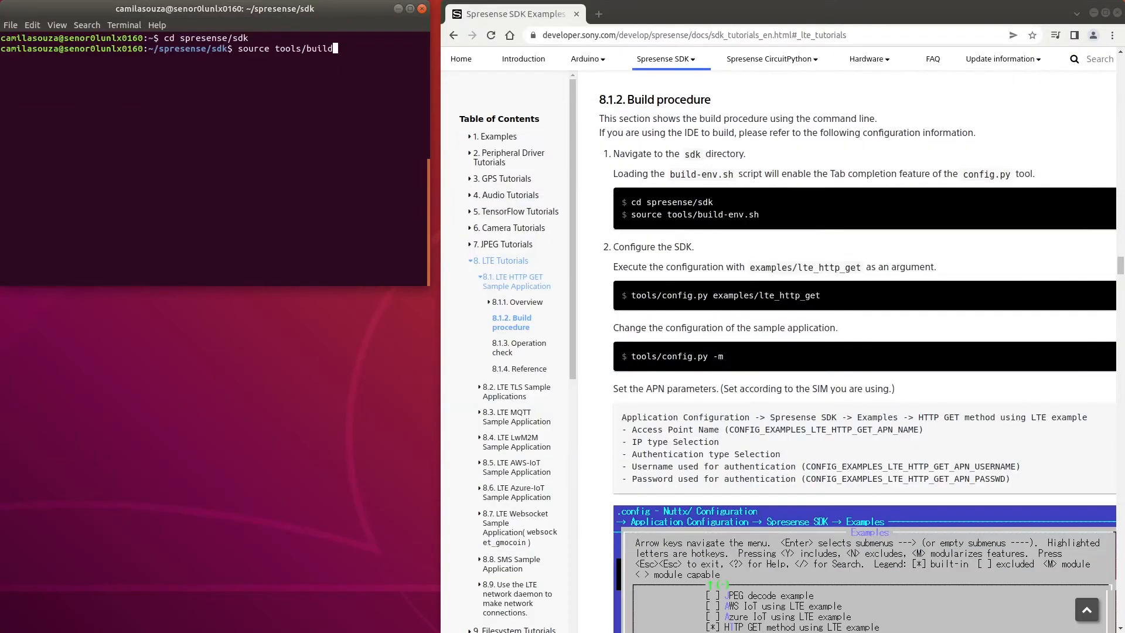
Source tools/build-env.sh, configure examples/lte_http_get, and launch tools/config.py -m.
{"action": "type", "text": "-env.sh"}
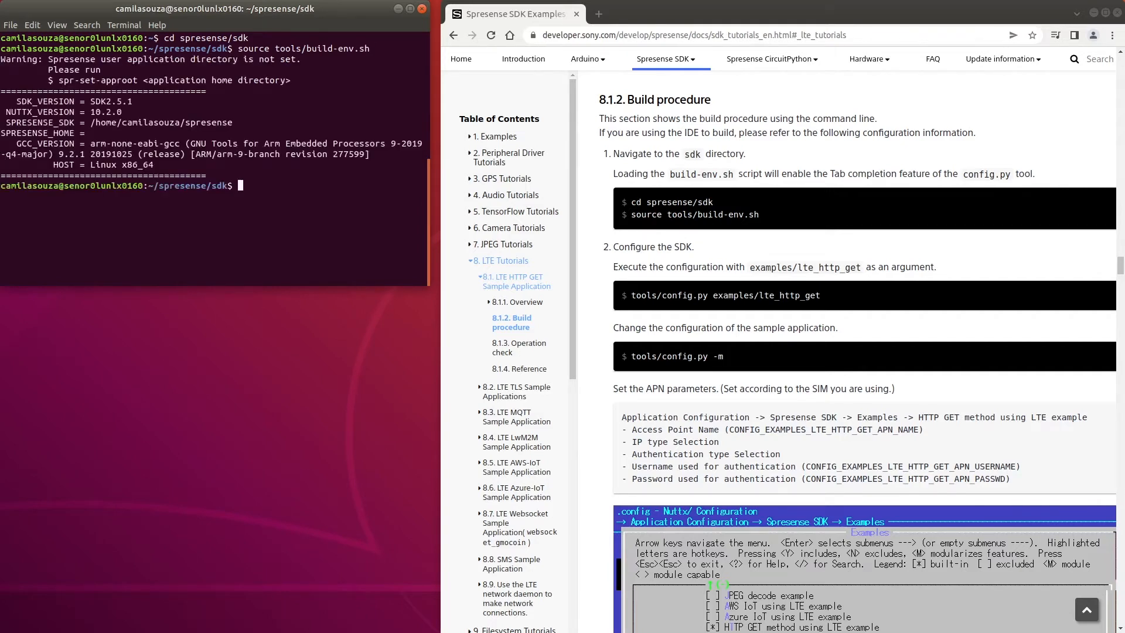
{"action": "type", "text": "tools/"}
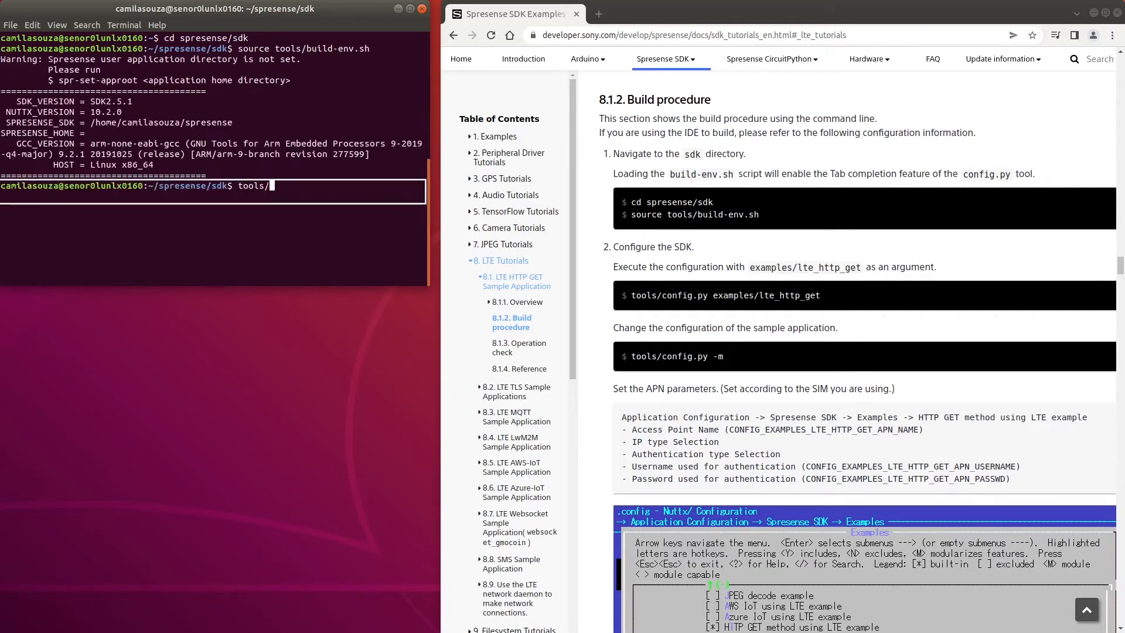
{"action": "type", "text": "config.py examples"}
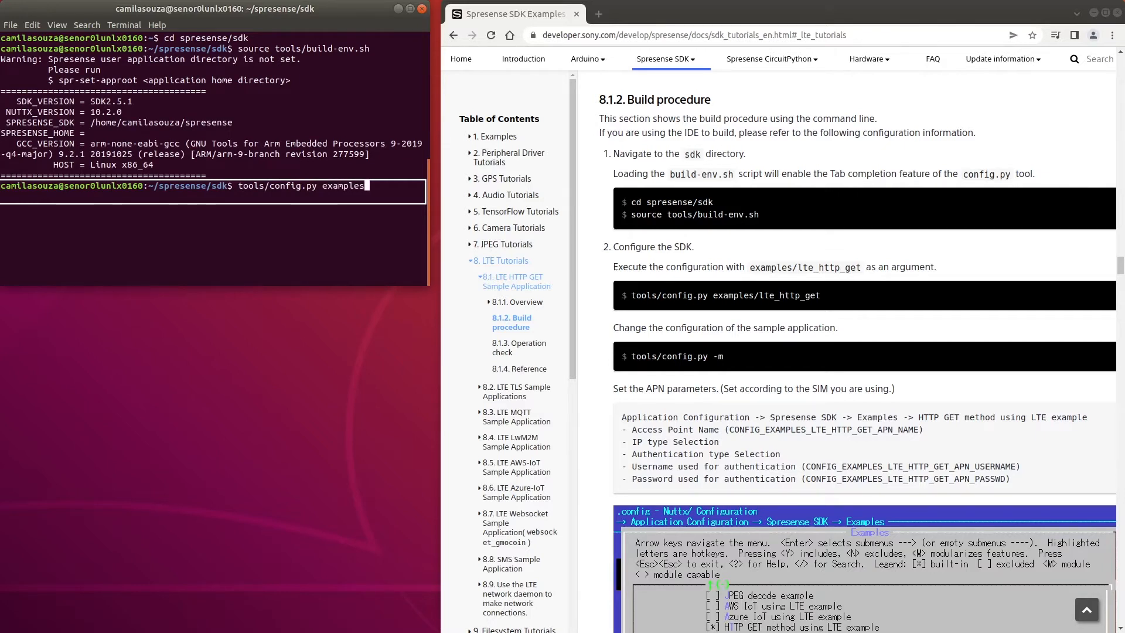
{"action": "type", "text": "/lte_http_ge"}
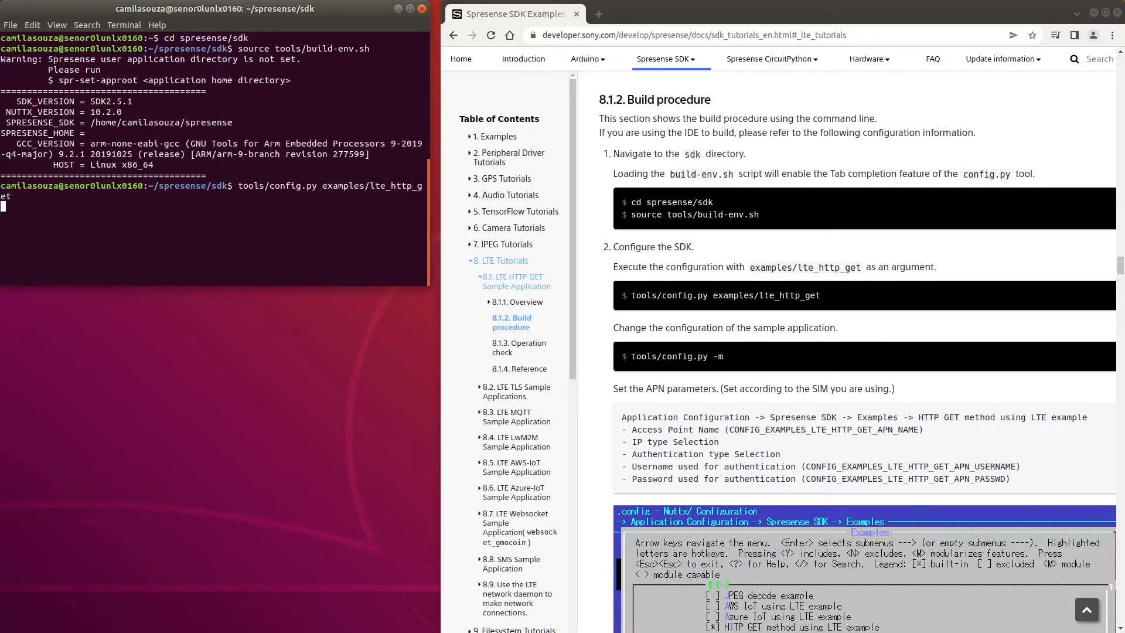
{"action": "type", "text": "tools/"}
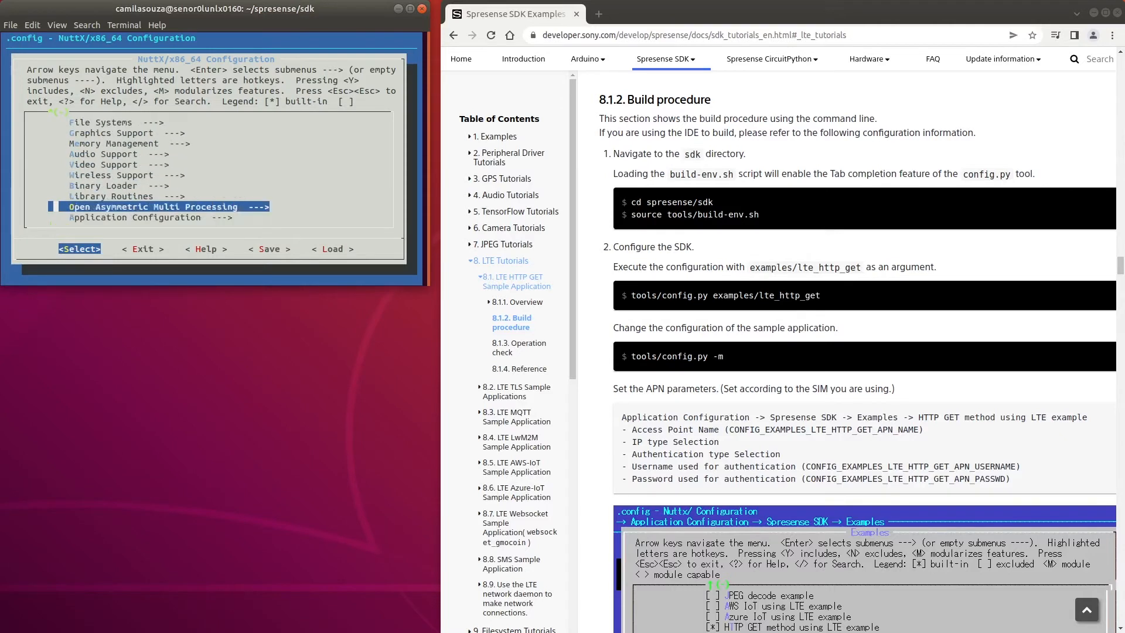
Set Access Point Name to iot.truphone.com under Examples, then save and exit menuconfig.
{"action": "key", "text": "Down"}
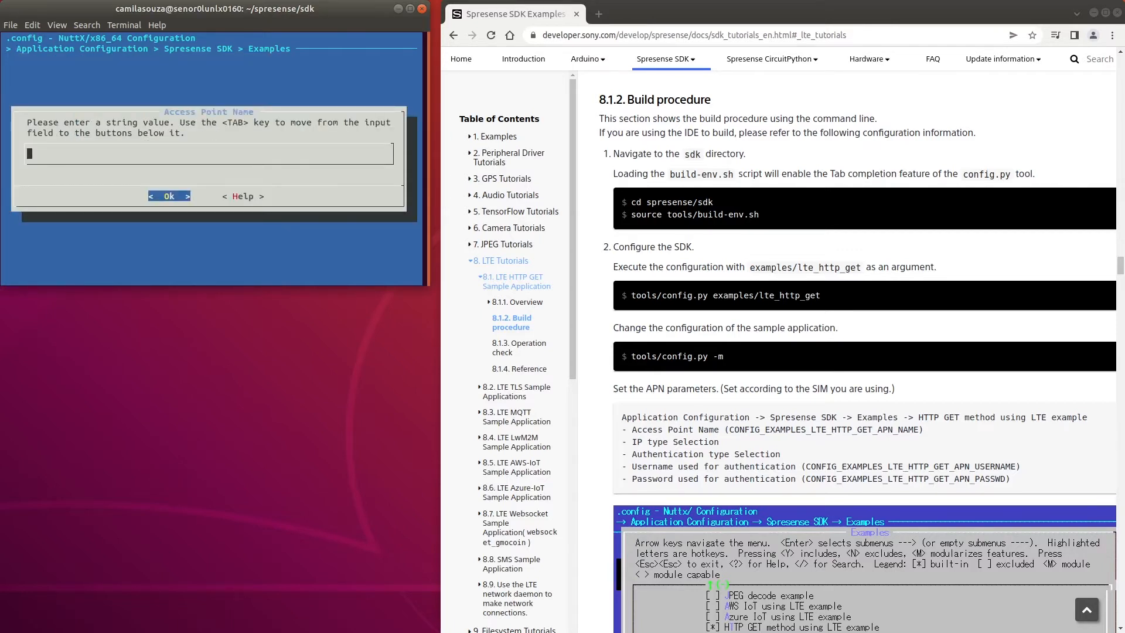
{"action": "type", "text": "iot.t"}
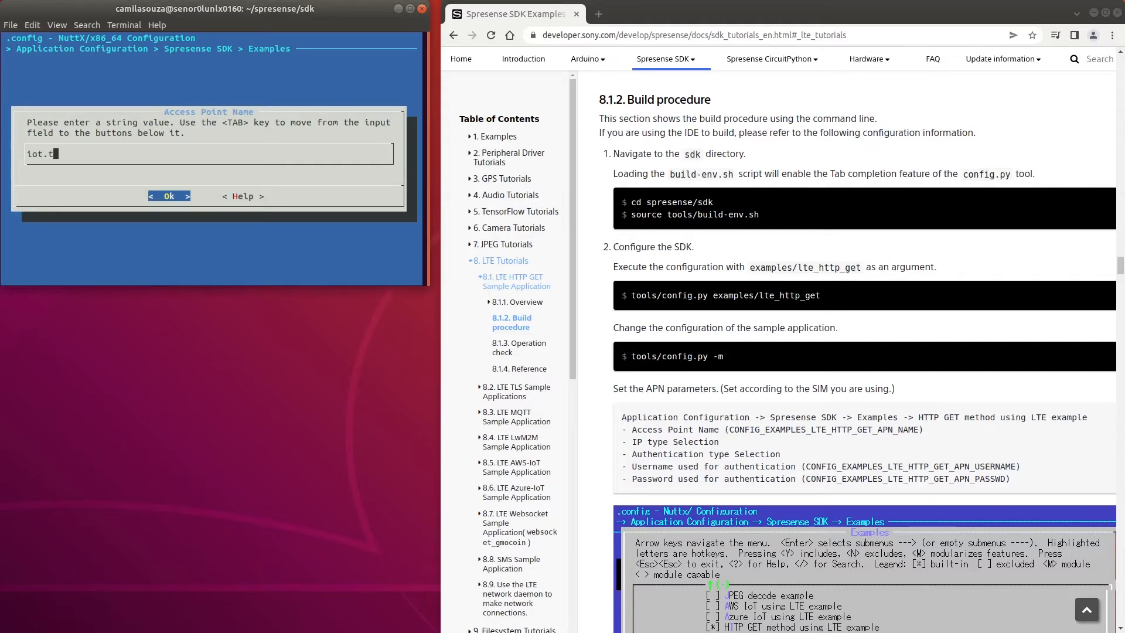
{"action": "type", "text": "ruphone"}
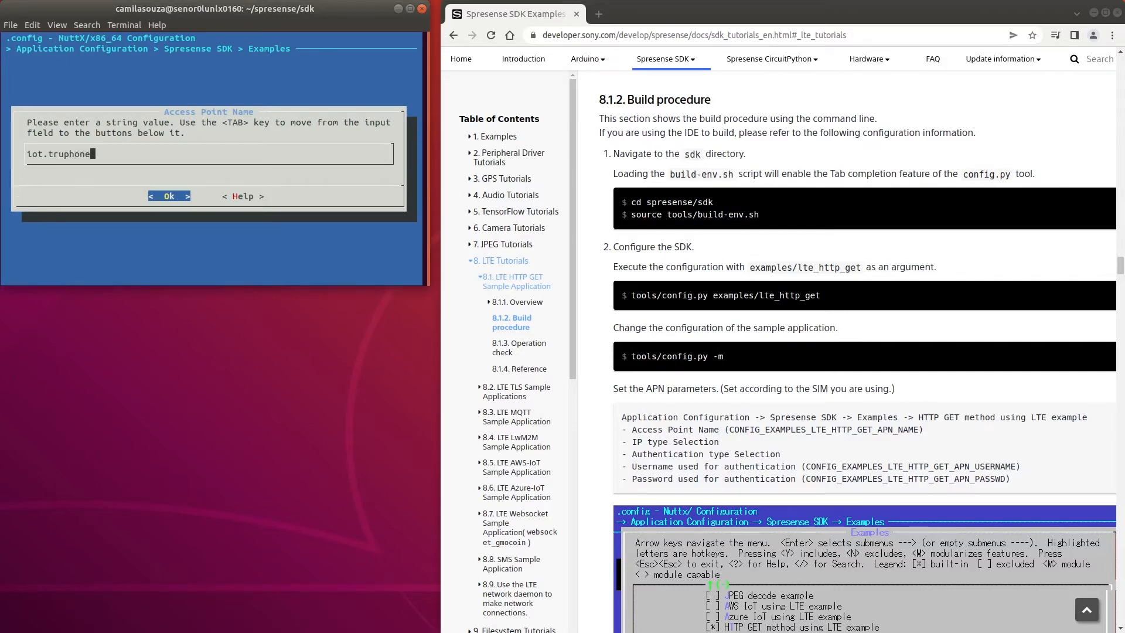
{"action": "left_click", "coordinate": [169, 195]}
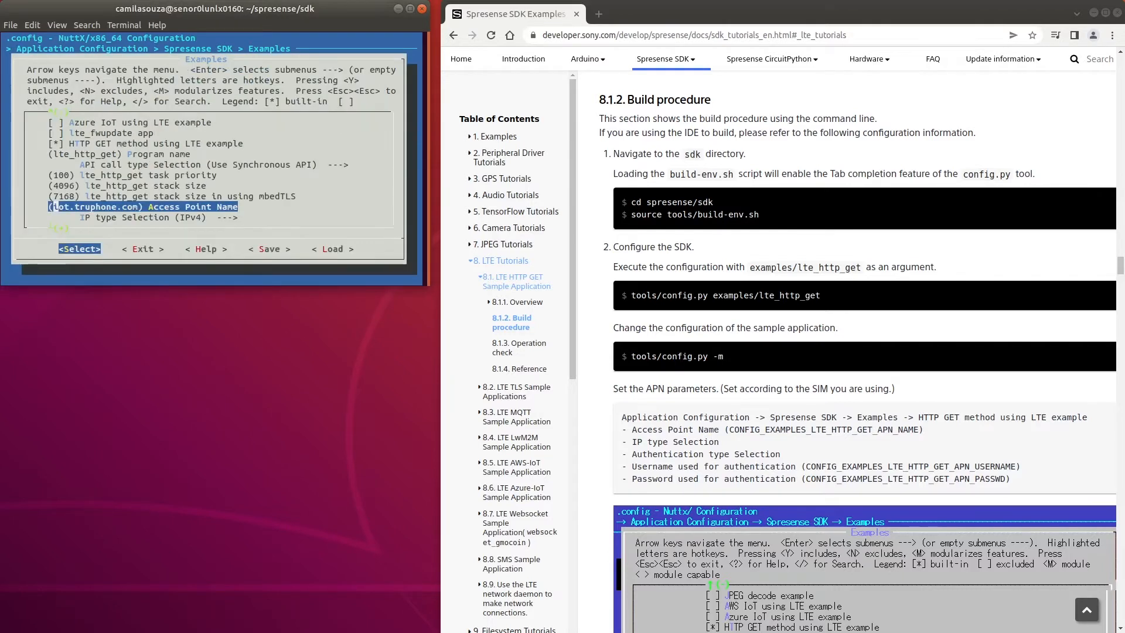
{"action": "left_click", "coordinate": [269, 248]}
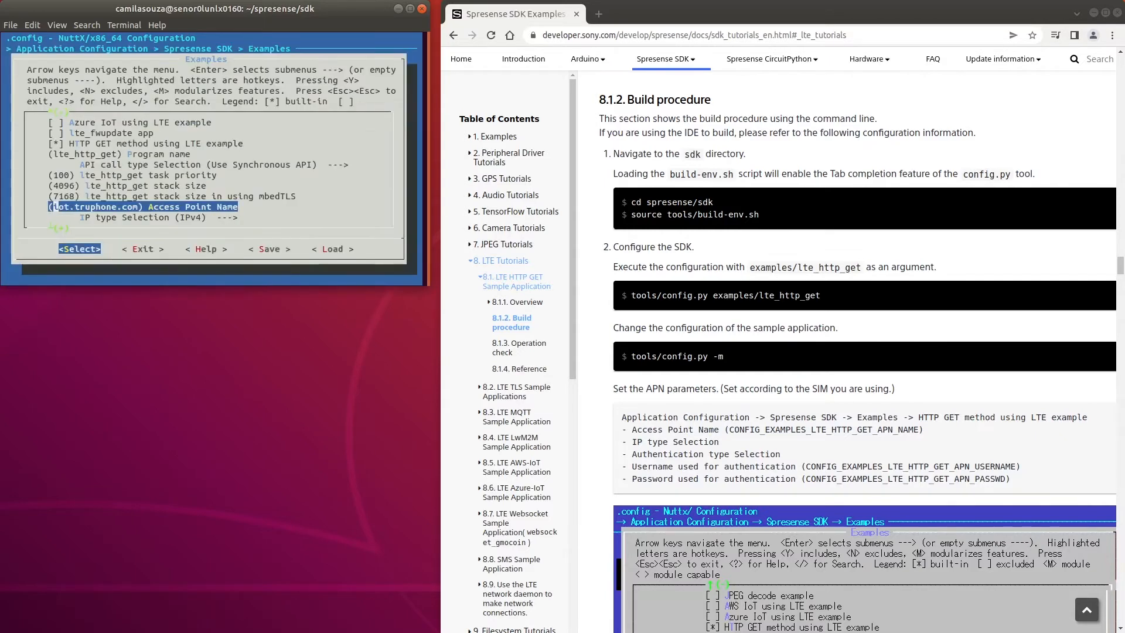
{"action": "key", "text": "Escape"}
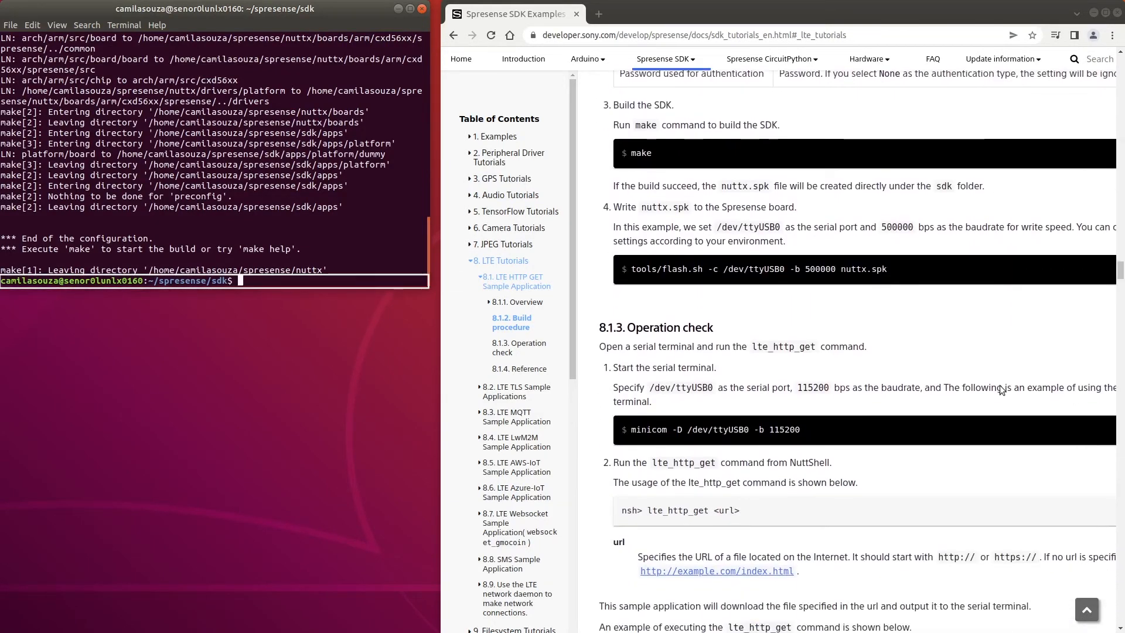
Run make to build the SDK and produce nuttx.spk.
{"action": "type", "text": "make"}
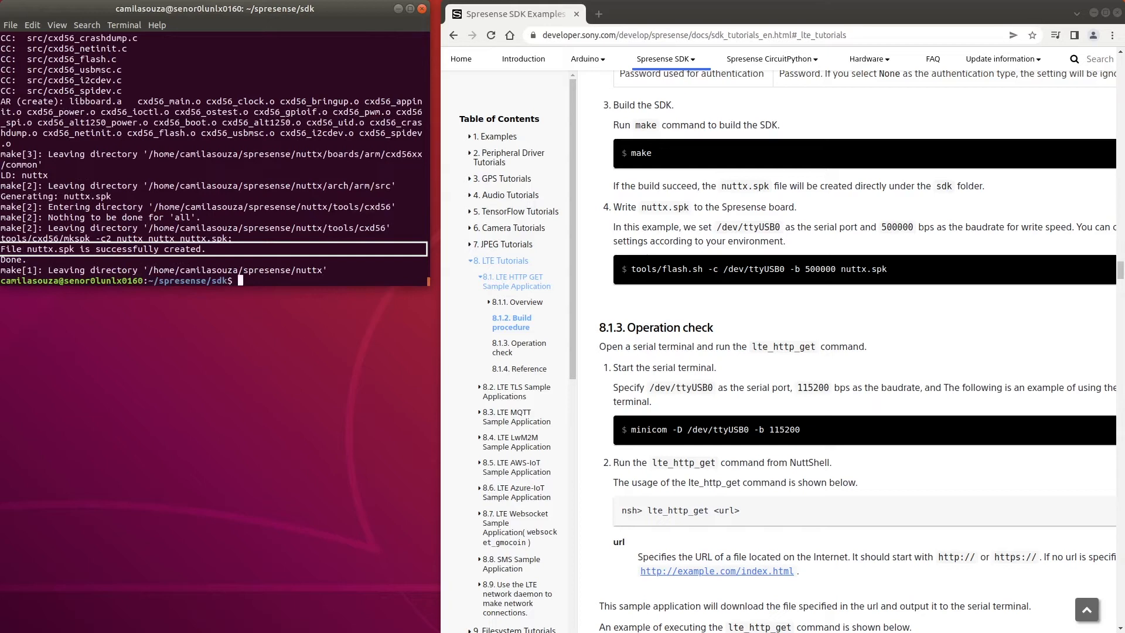
{"action": "type", "text": "tools/flash.sh -c /dev"}
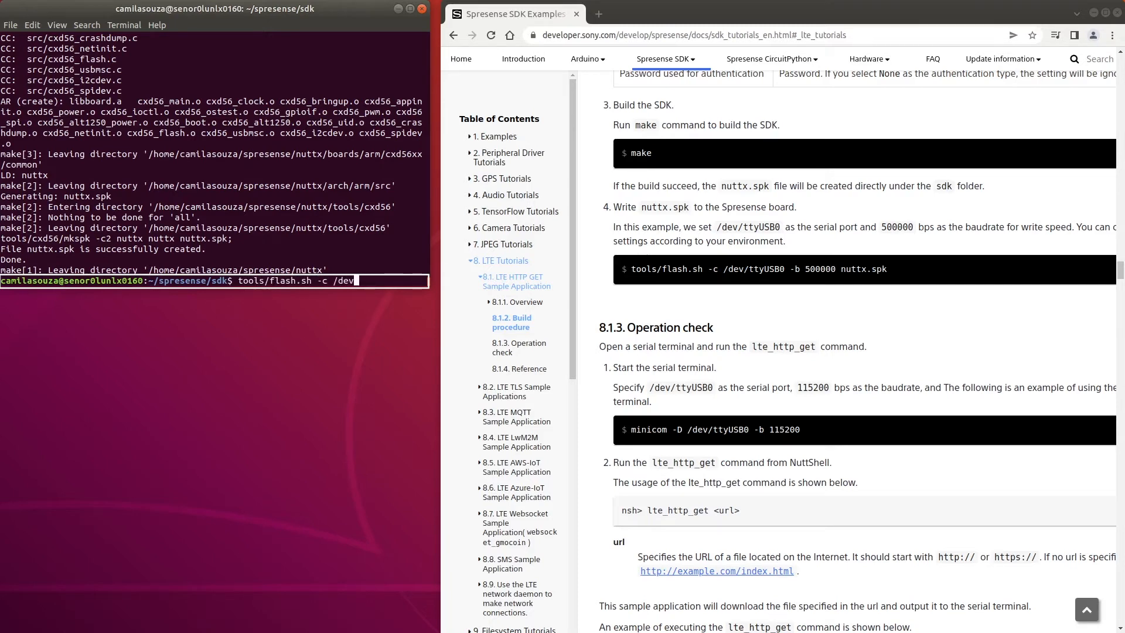
Flash nuttx.spk via /dev/ttyUSB0 at 500000 baud and start minicom -D /dev/ttyUSB0.
{"action": "type", "text": "ttyUSB0 -b"}
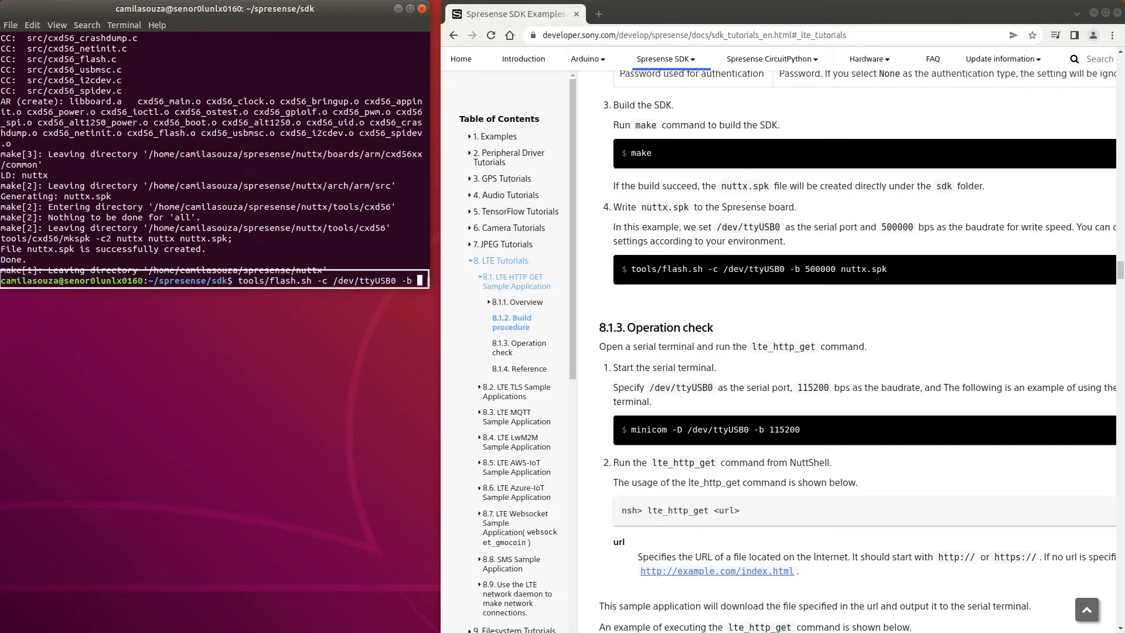
{"action": "type", "text": "500000 nuttx.spk"}
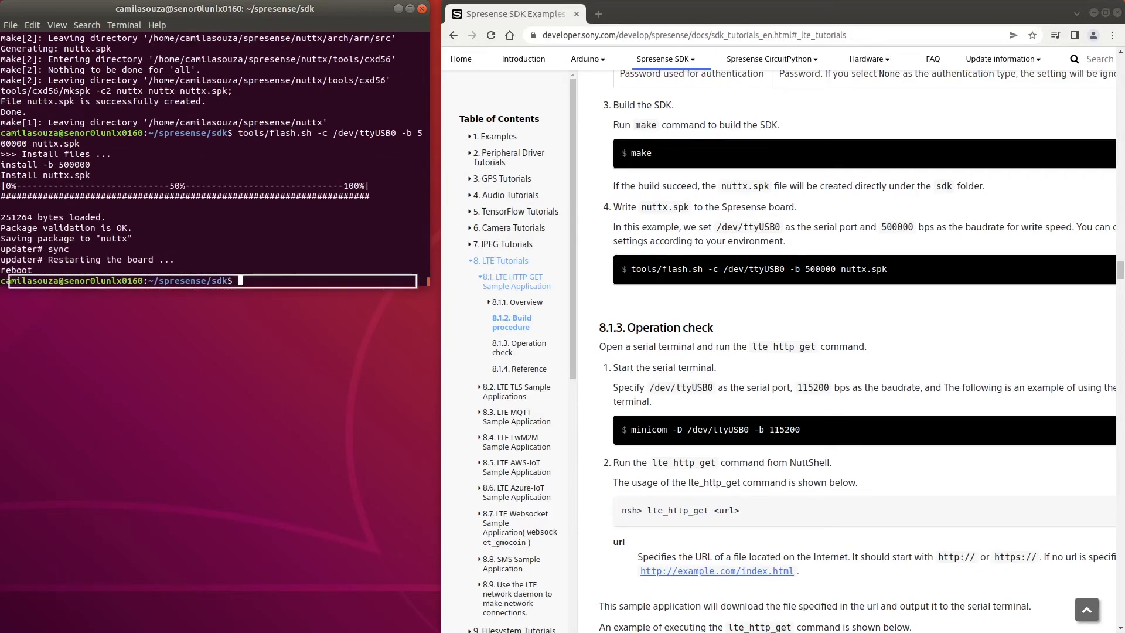
{"action": "type", "text": "minicom"}
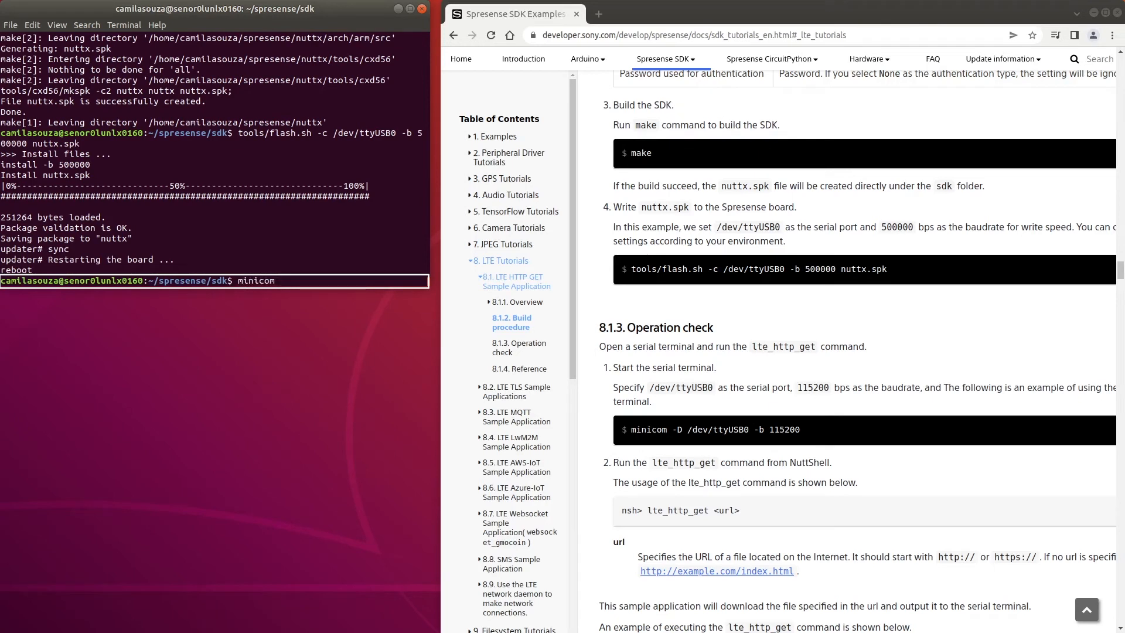
{"action": "type", "text": "-D /dev/"}
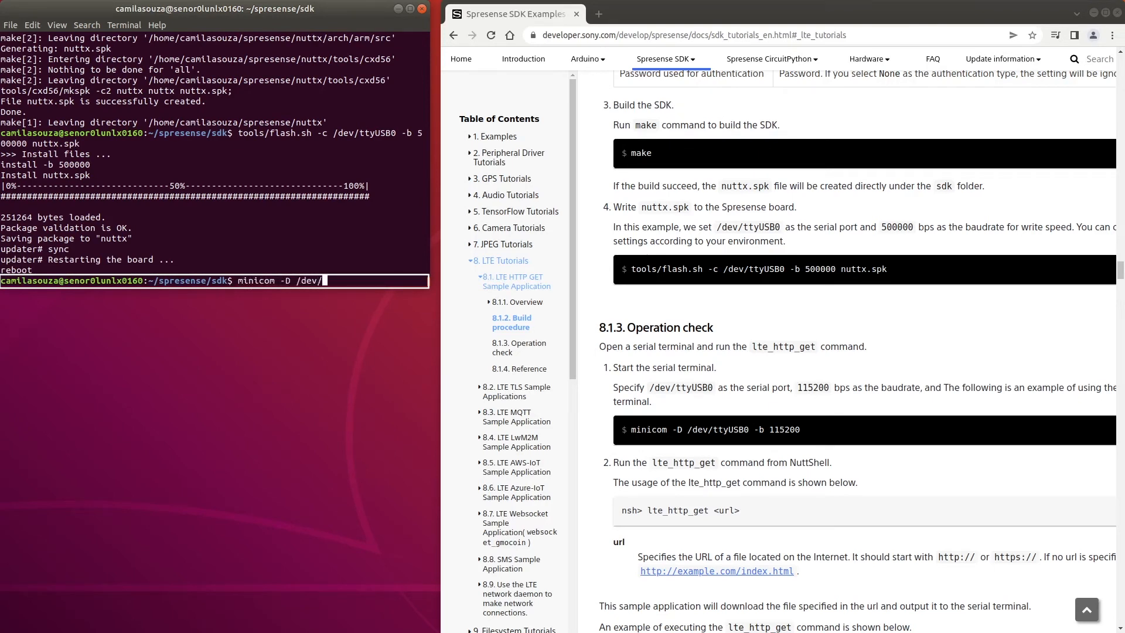
{"action": "type", "text": "ttyUSB0"}
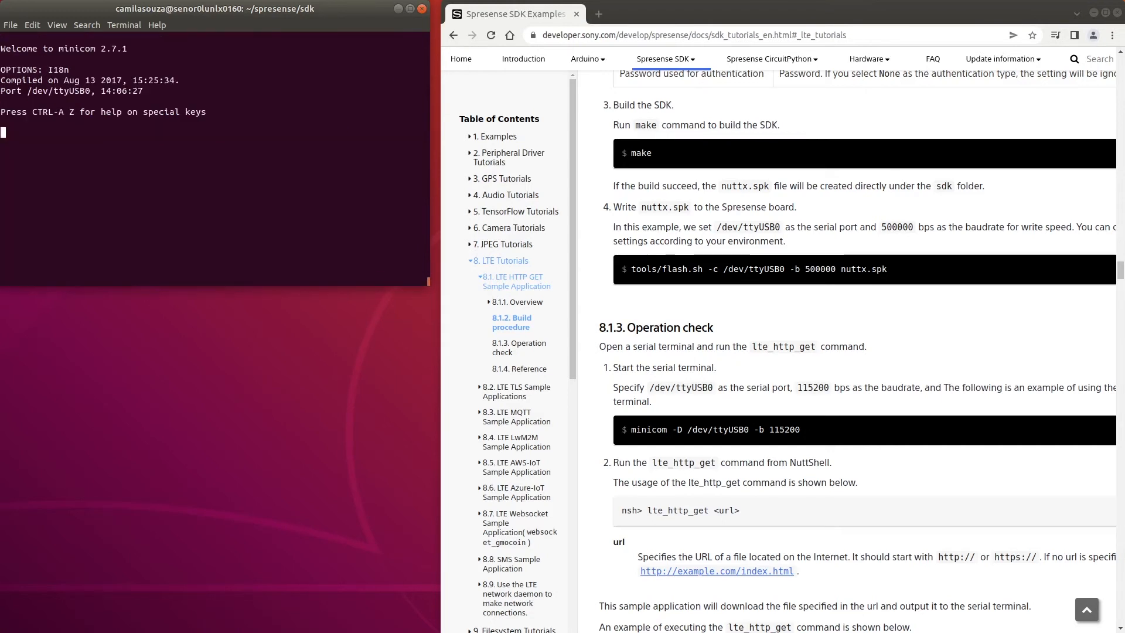
Run lte_http_get at the nsh> prompt in minicom.
{"action": "type", "text": "lte"}
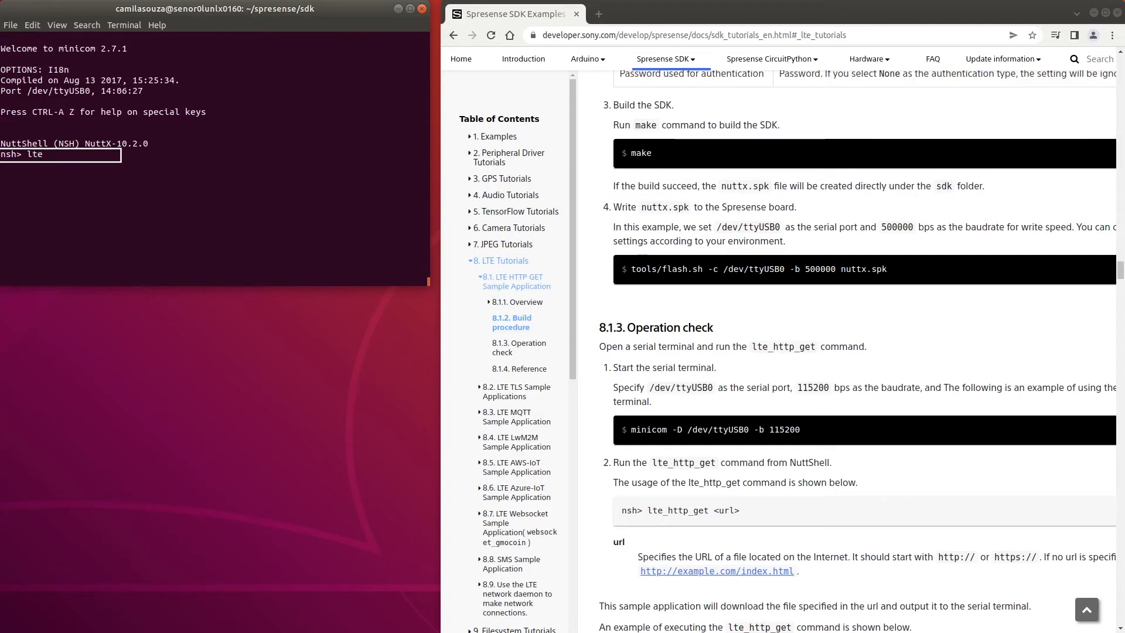
{"action": "type", "text": "_http_get"}
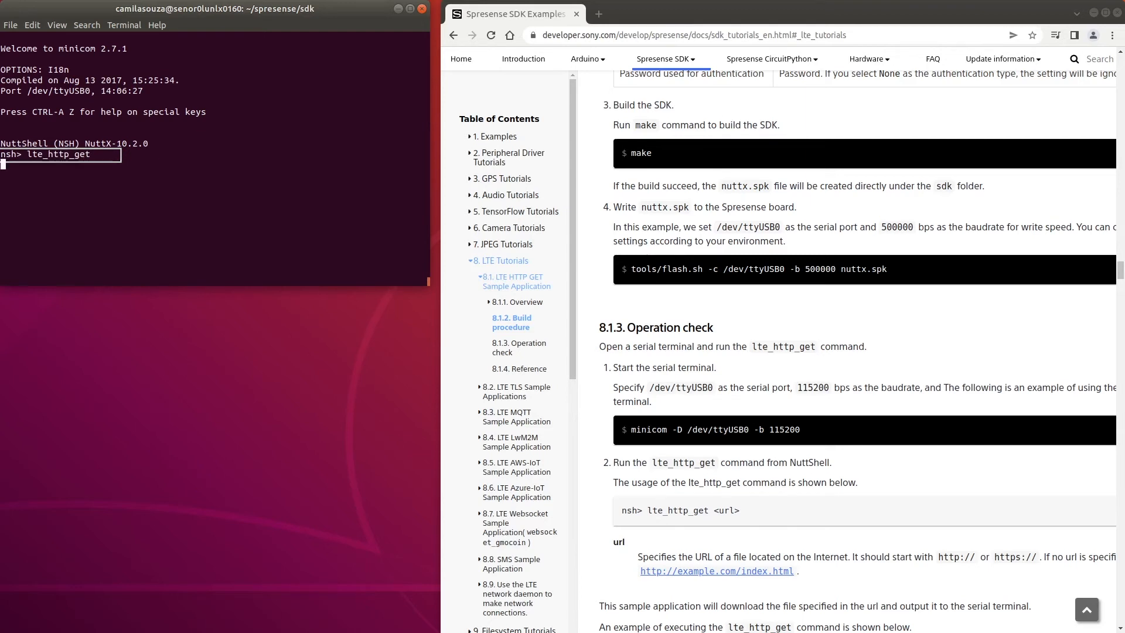
{"action": "key", "text": "Return"}
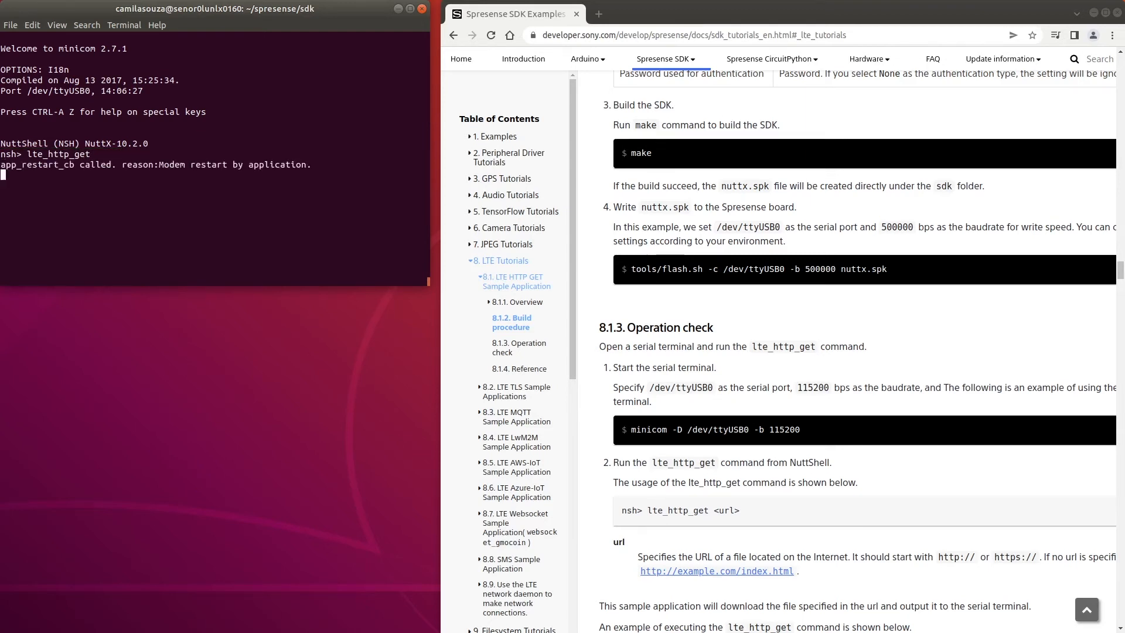